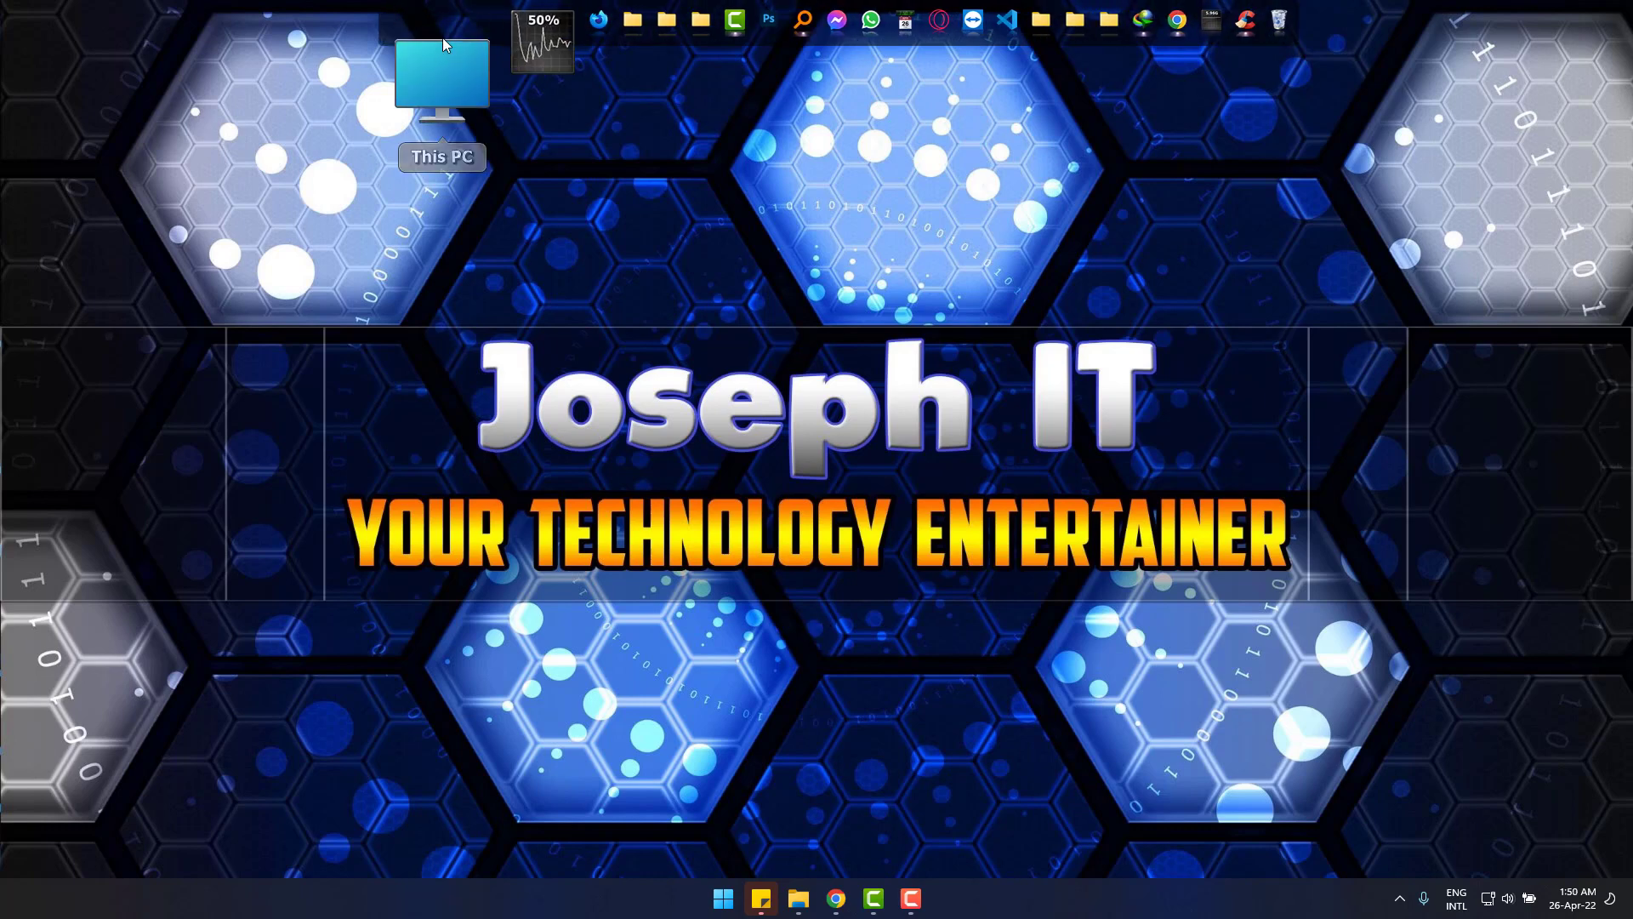
- Open This PC from the desktop and scroll through its user folders and drives
double_click(442, 79)
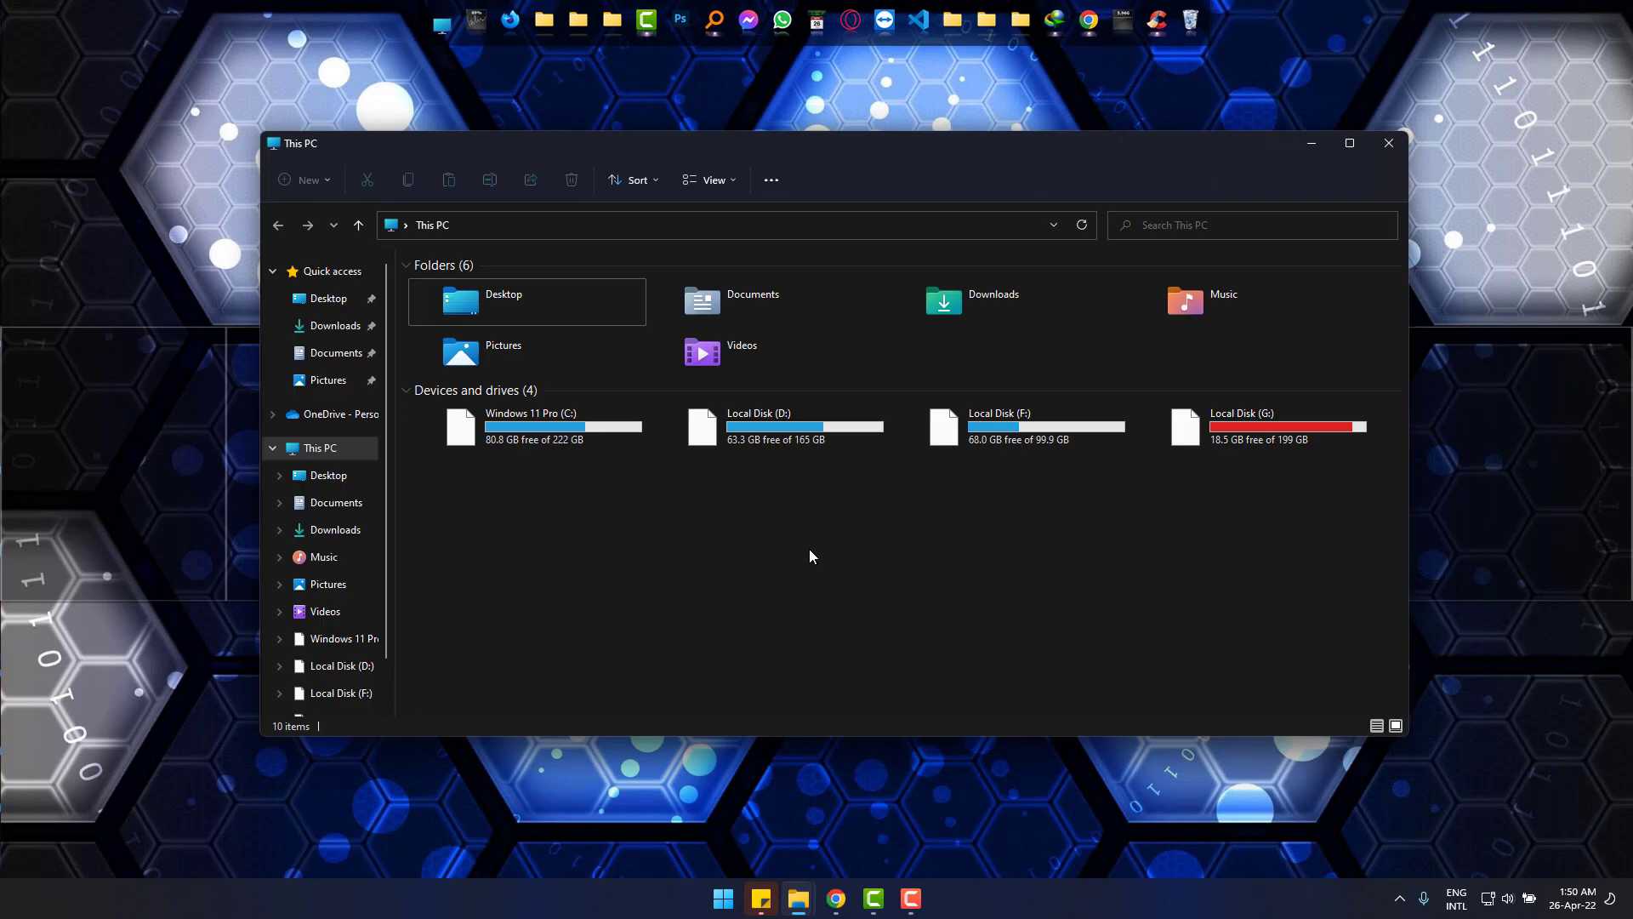
left_click(320, 447)
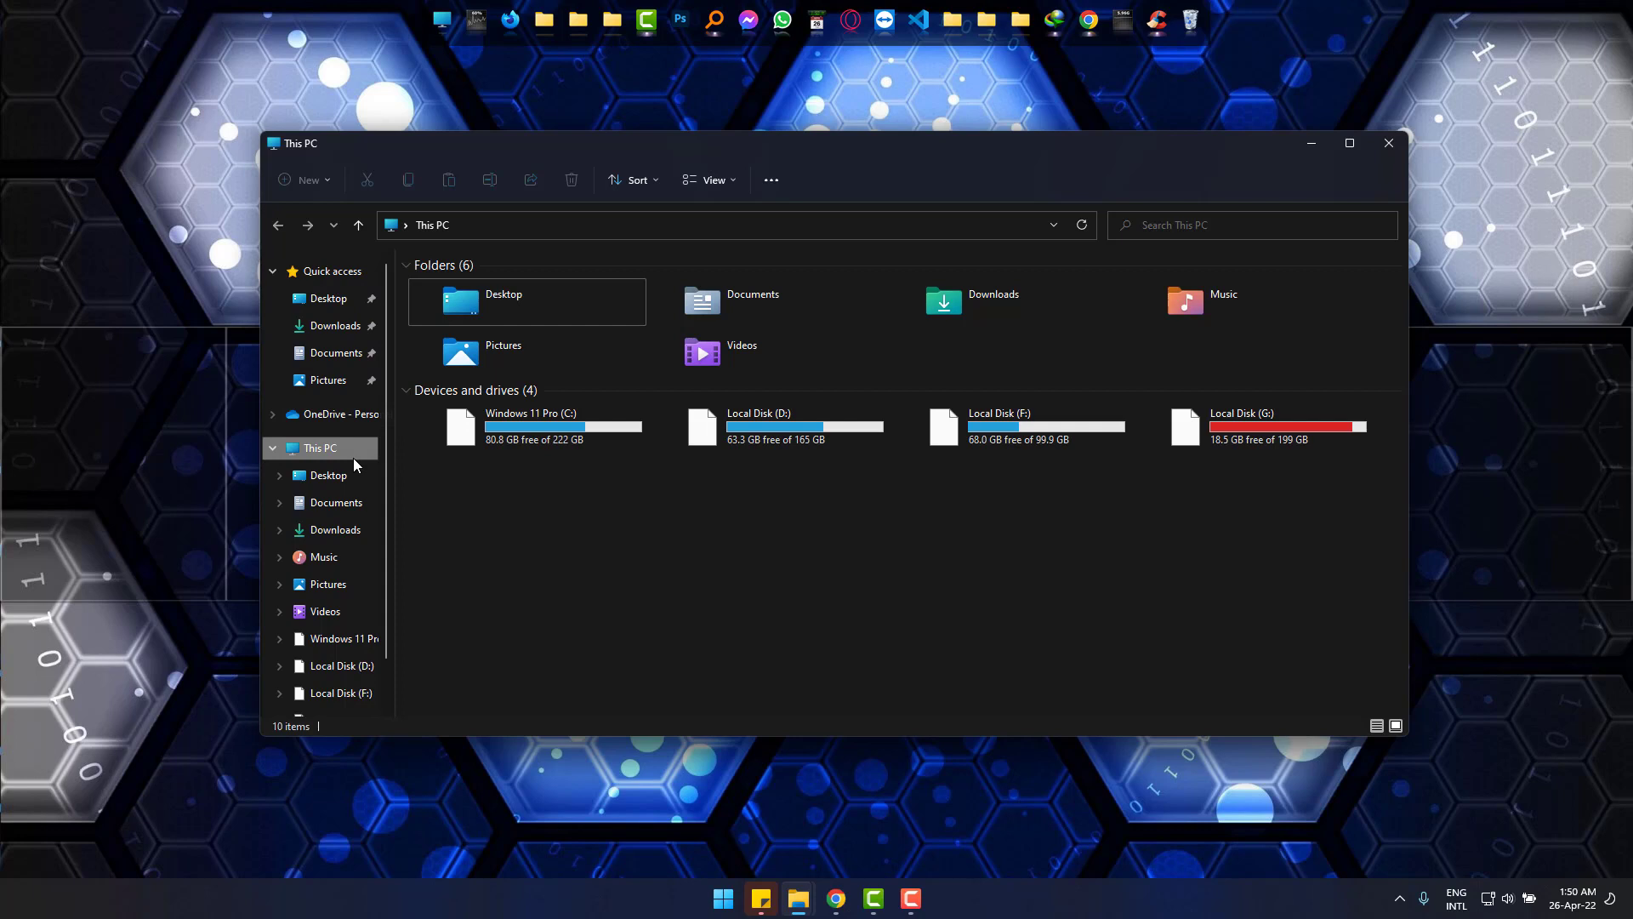
scroll("down", 3)
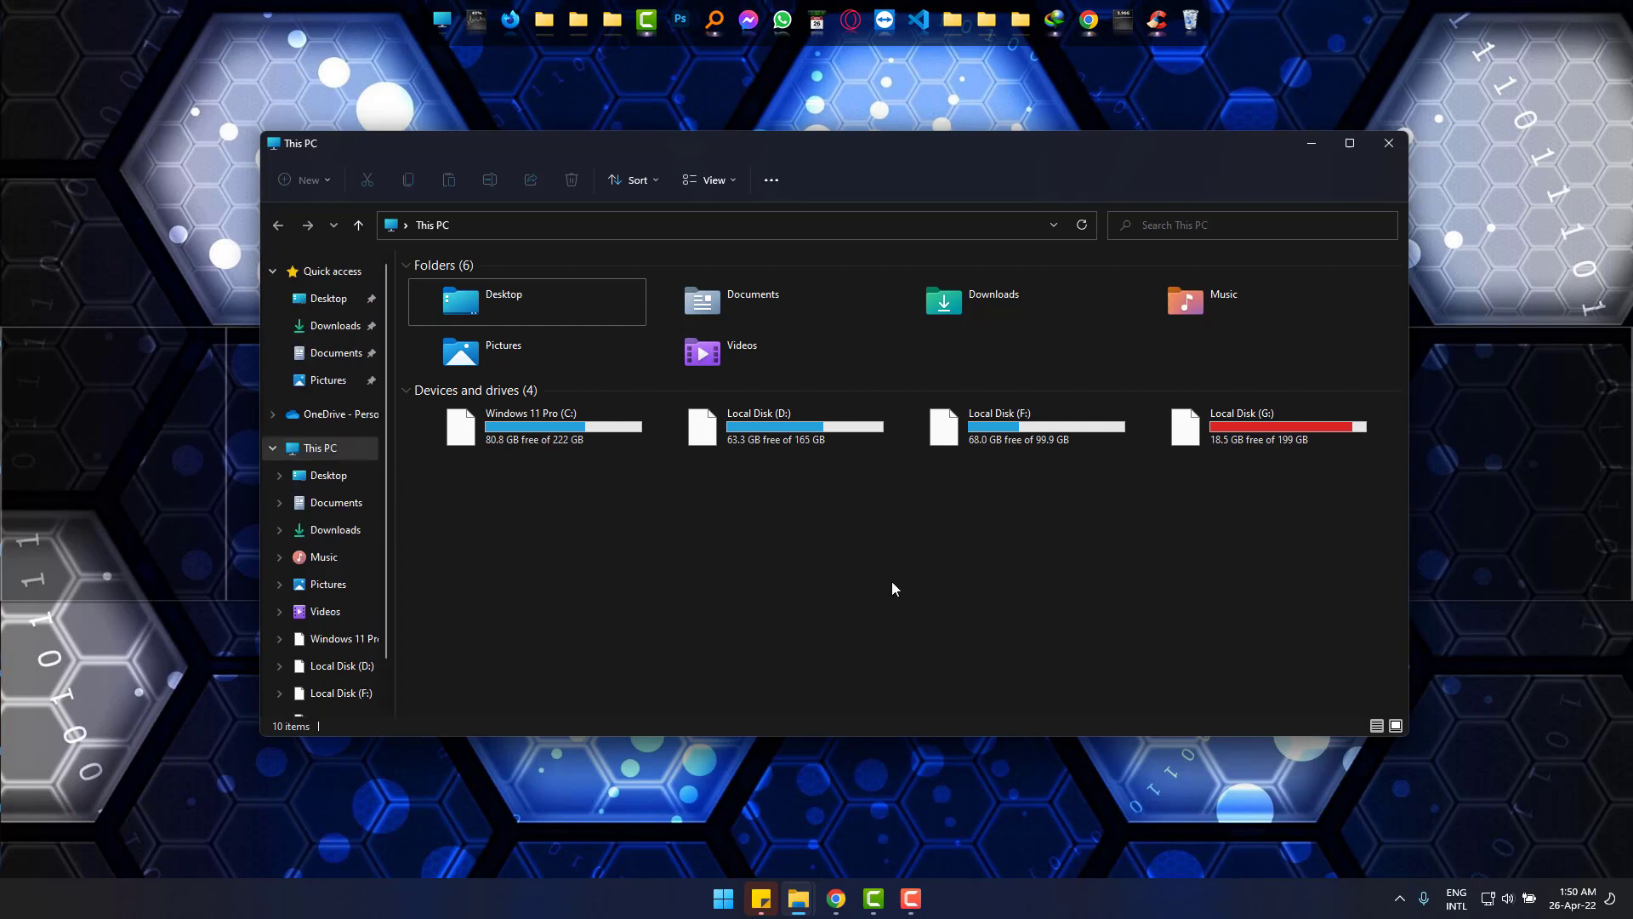
mouse_move(878, 589)
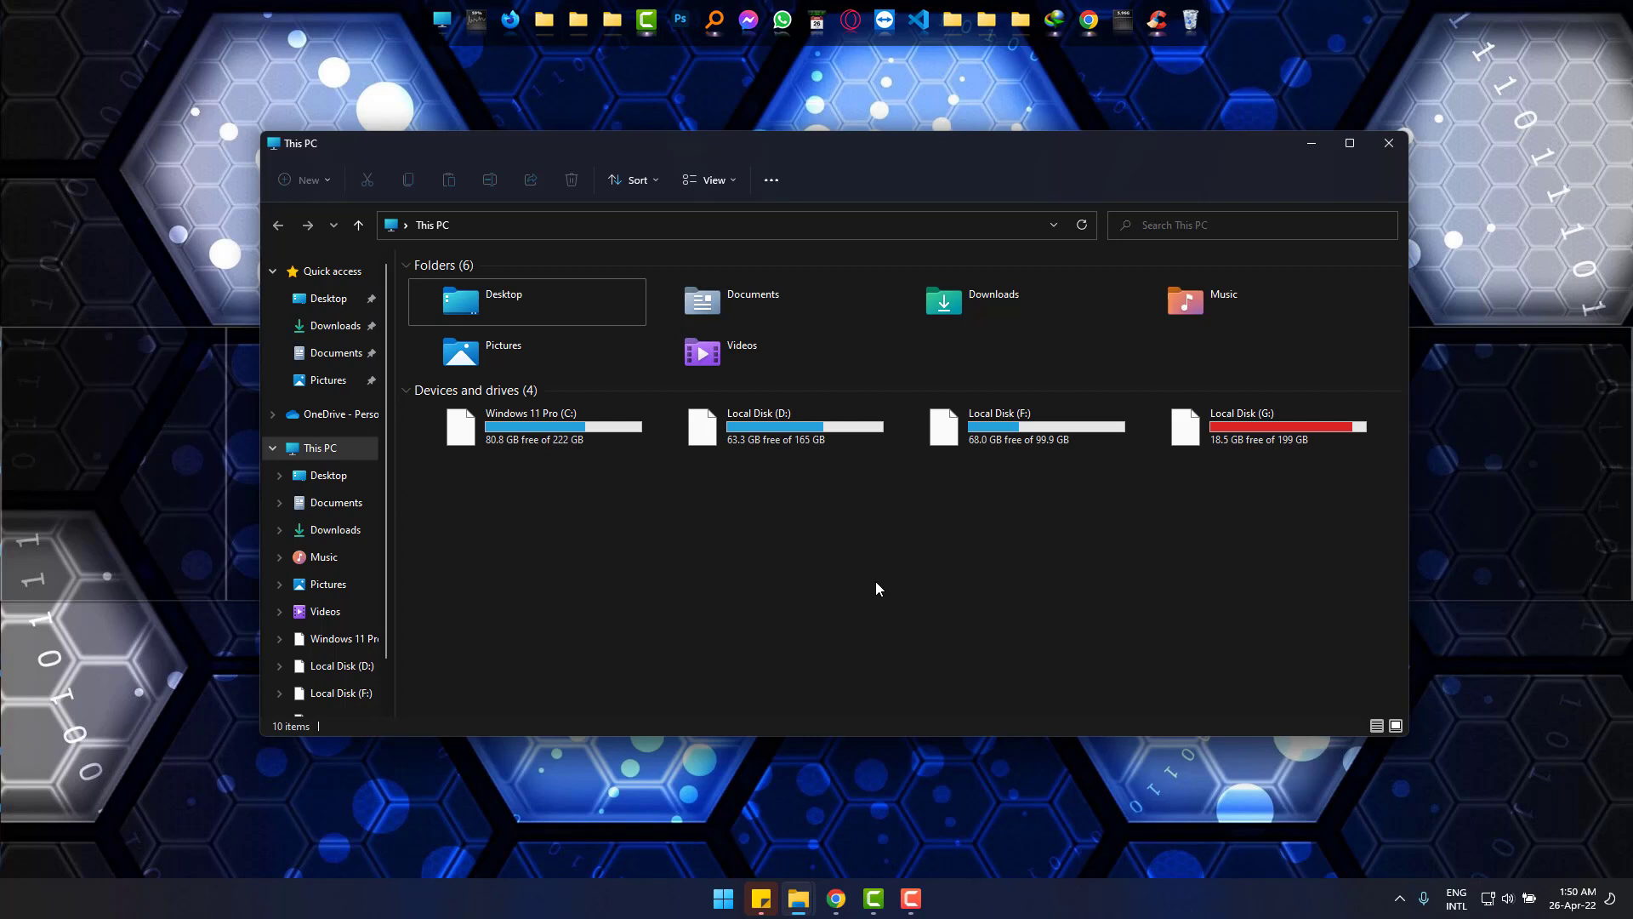
- Choose Compact view from the View menu to tighten item spacing
left_click(714, 180)
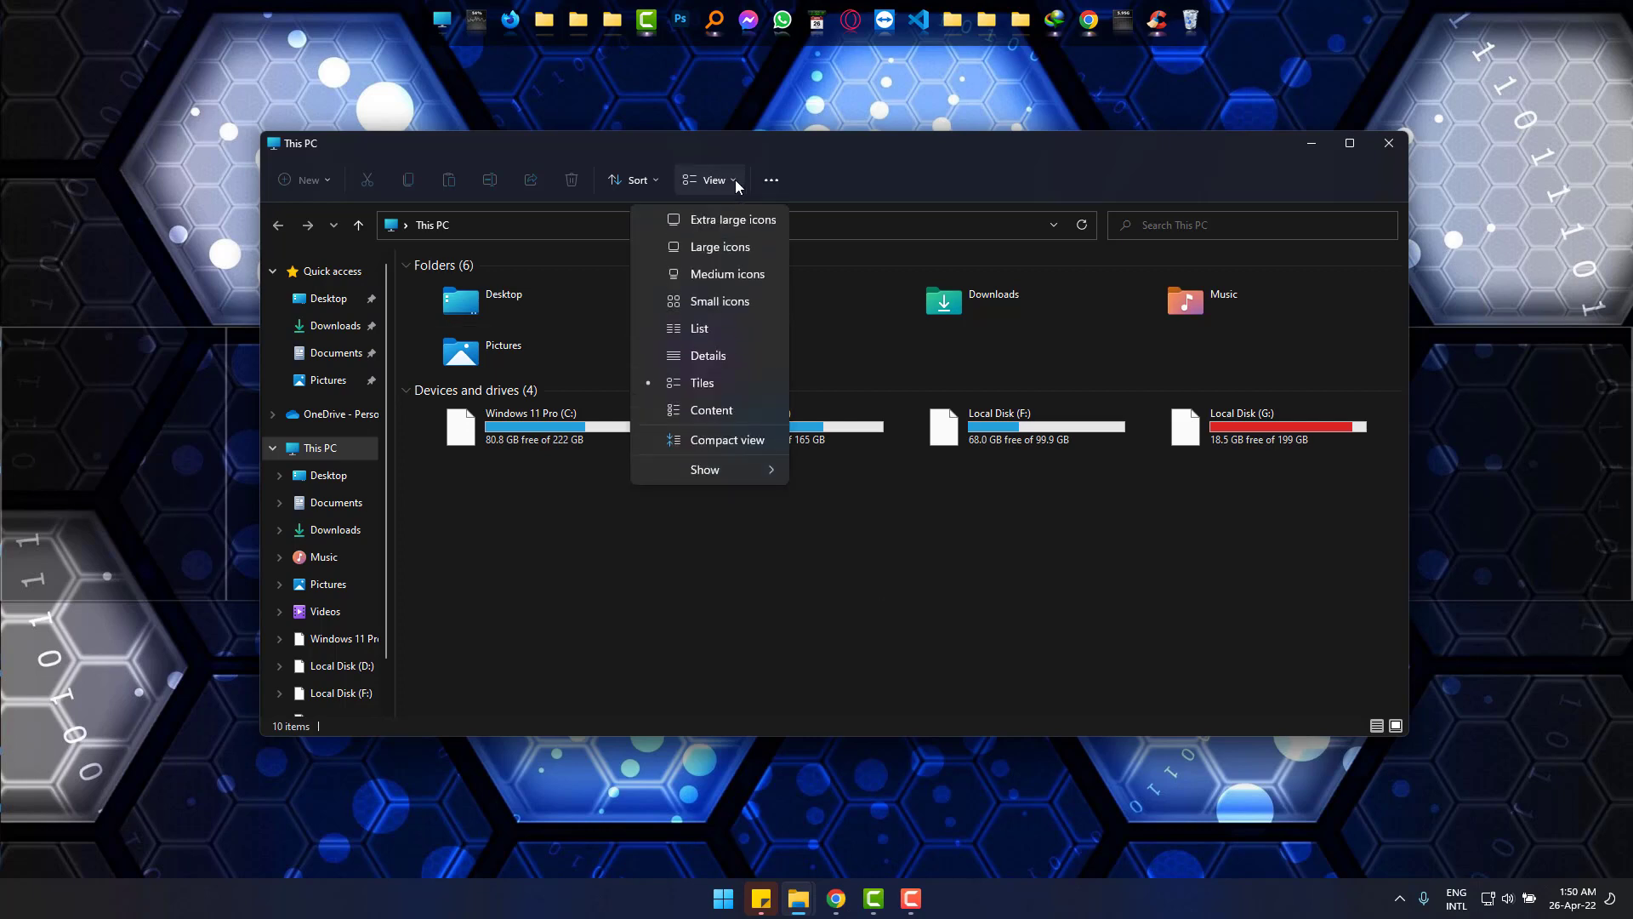
mouse_move(708, 439)
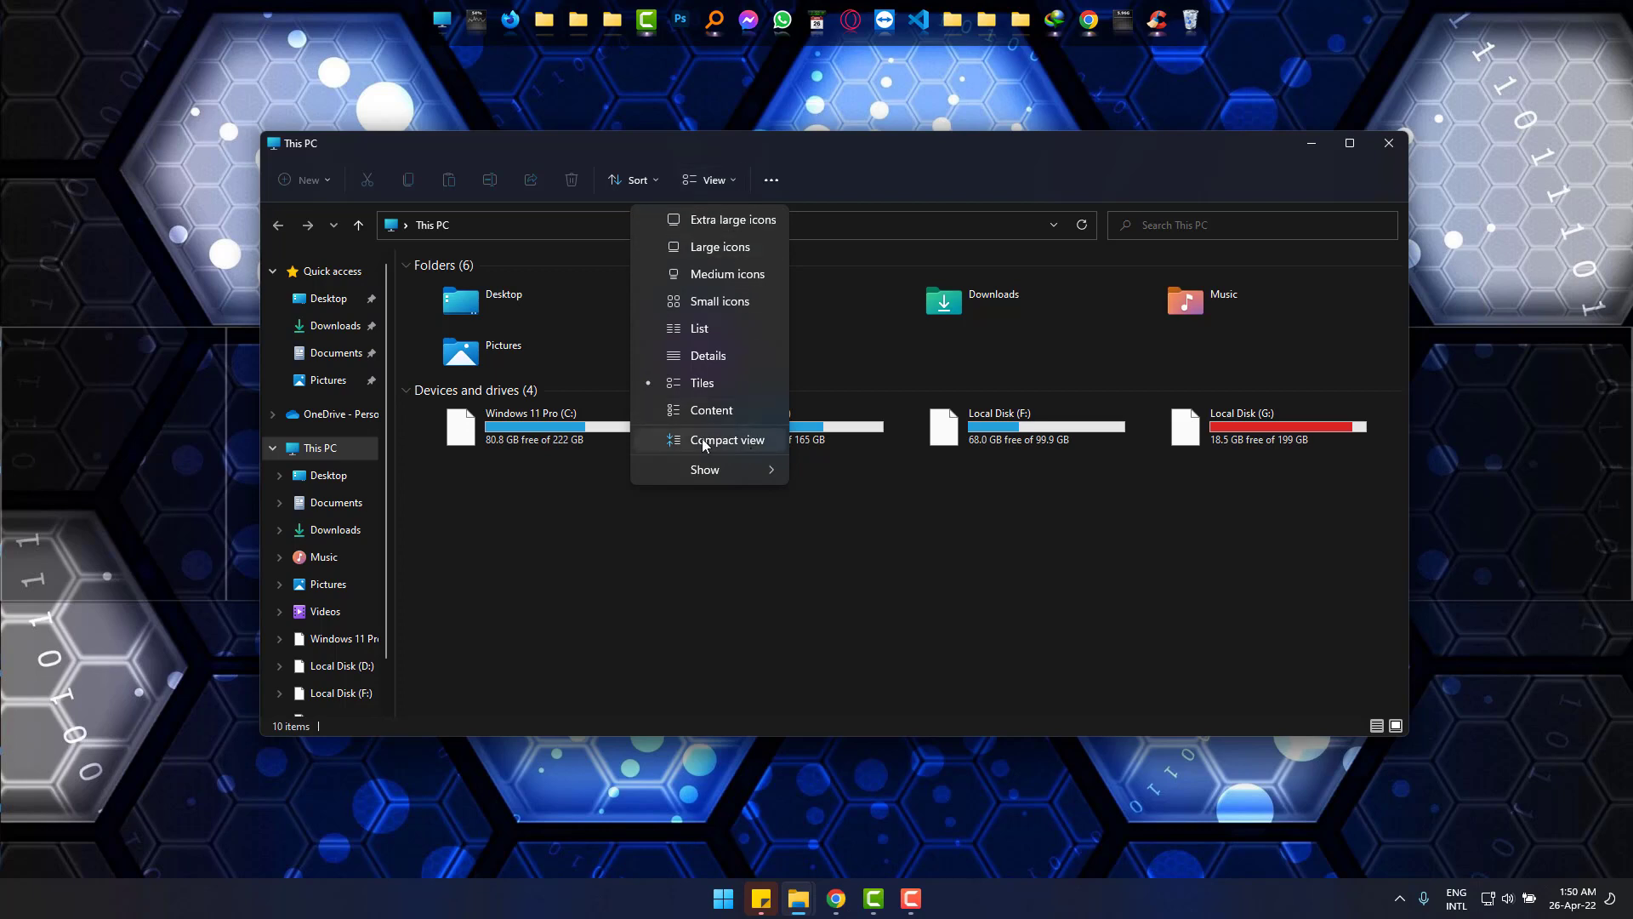
left_click(728, 439)
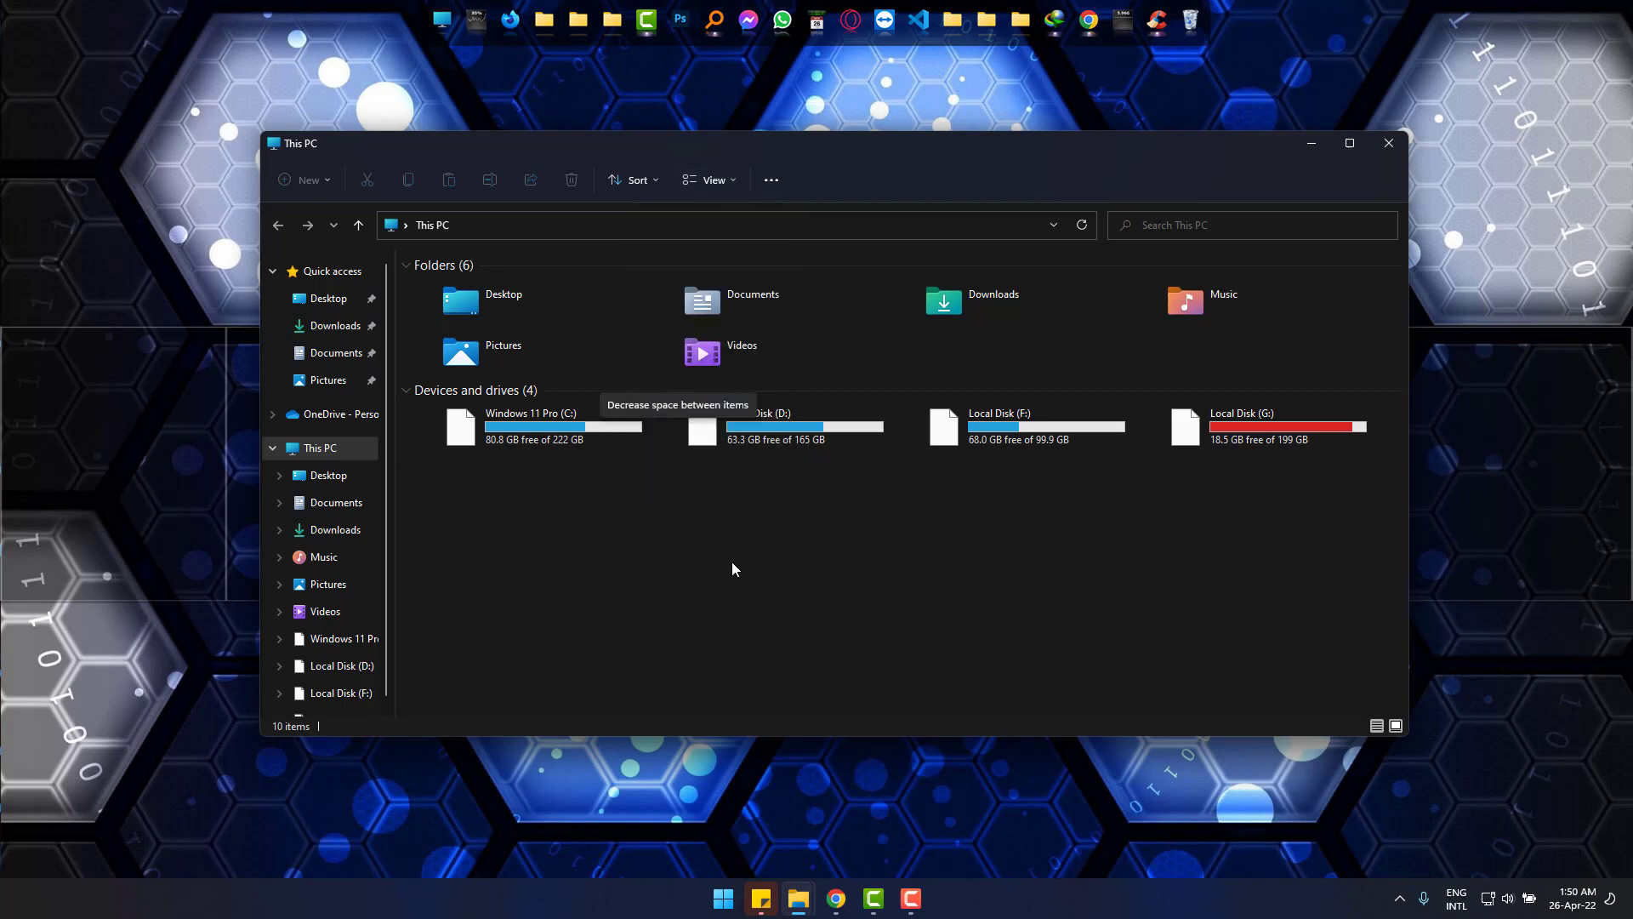